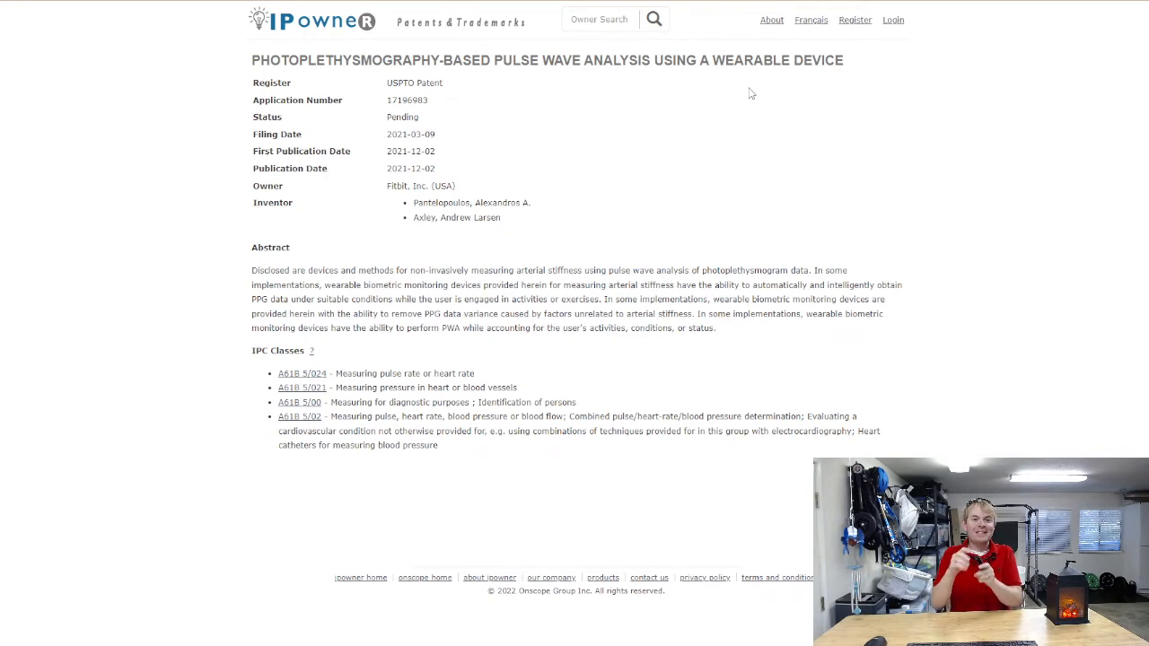
{"action": "mouse_move", "coordinate": [682, 214]}
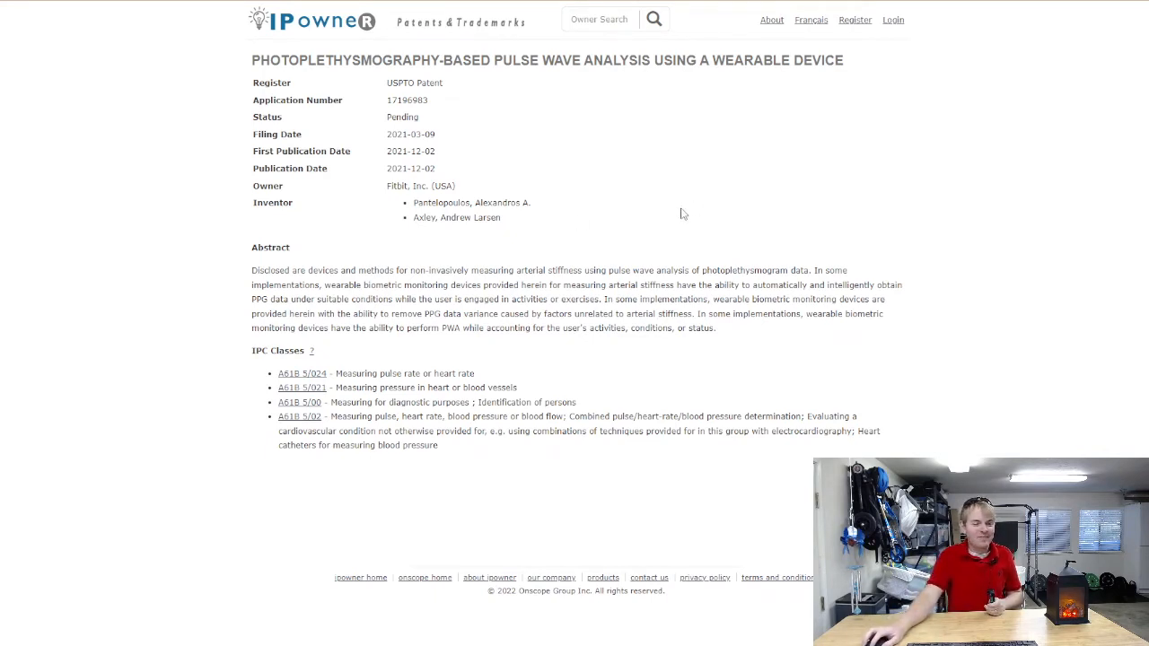
{"action": "mouse_move", "coordinate": [610, 183]}
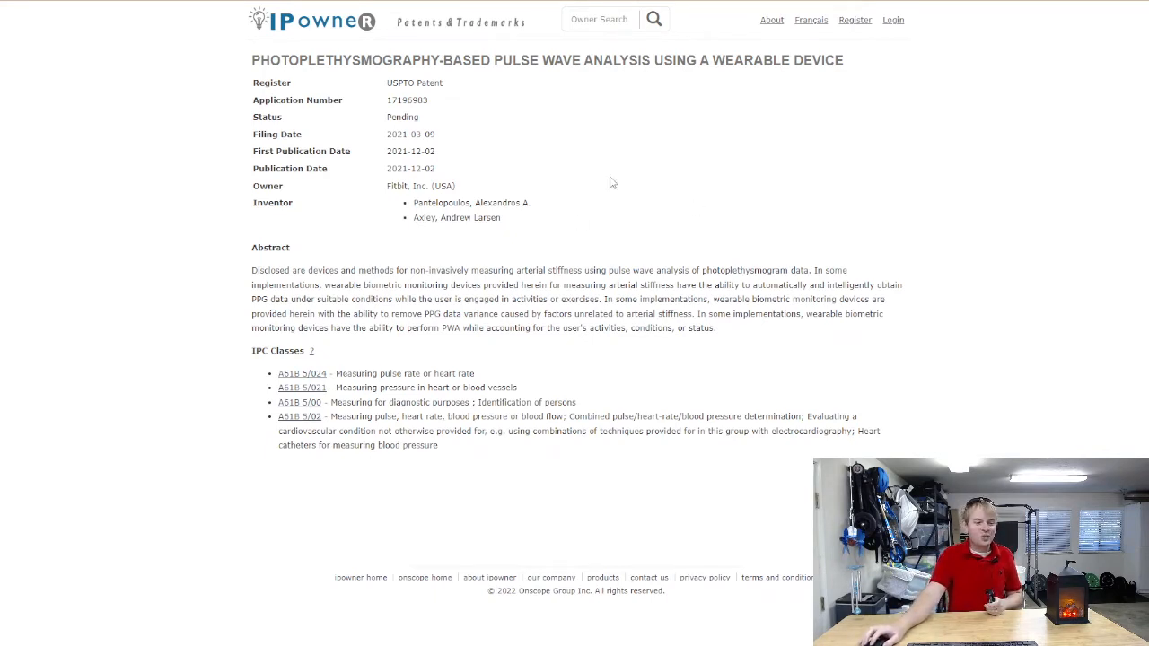
{"action": "mouse_move", "coordinate": [851, 234]}
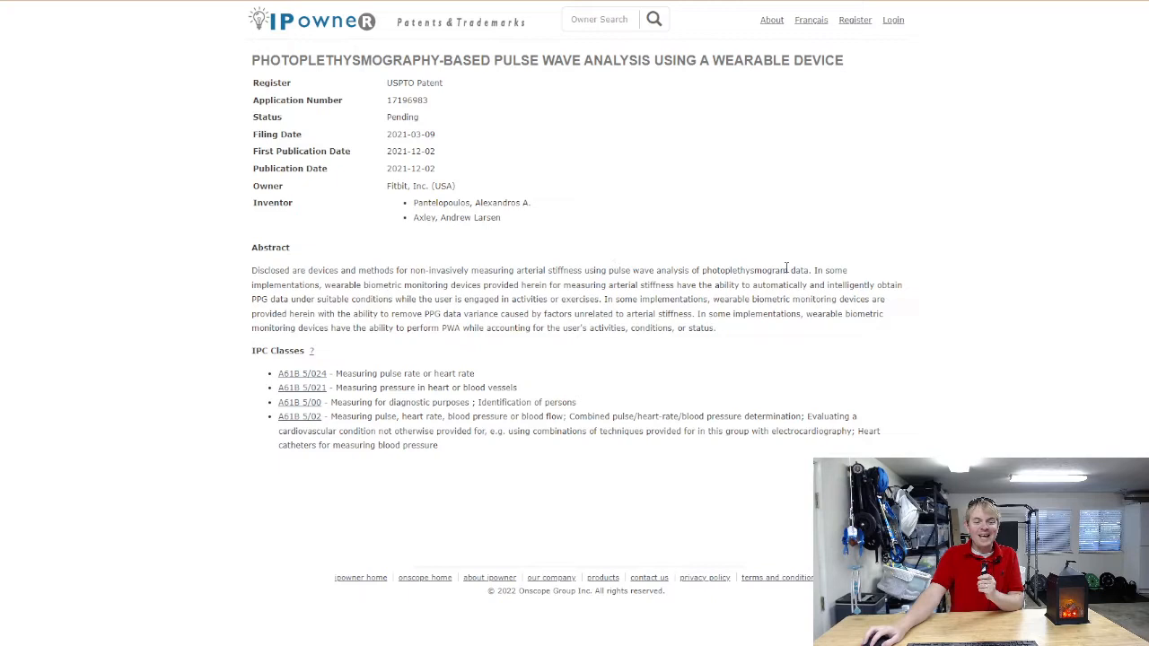
{"action": "mouse_move", "coordinate": [895, 190]}
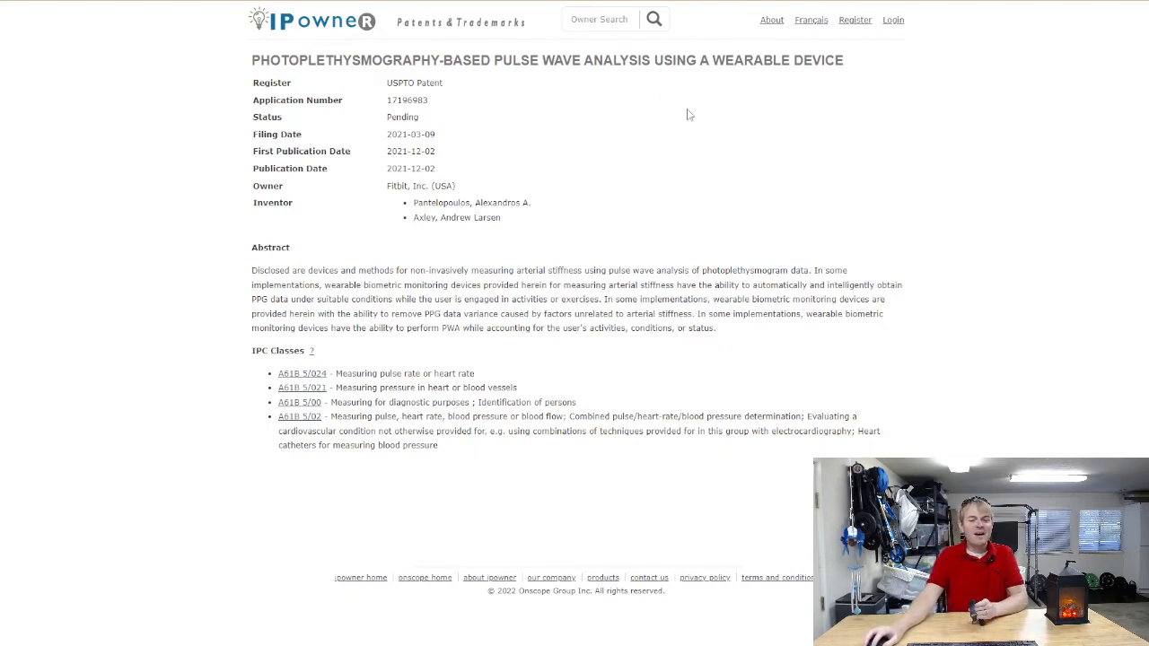
{"action": "mouse_move", "coordinate": [714, 147]}
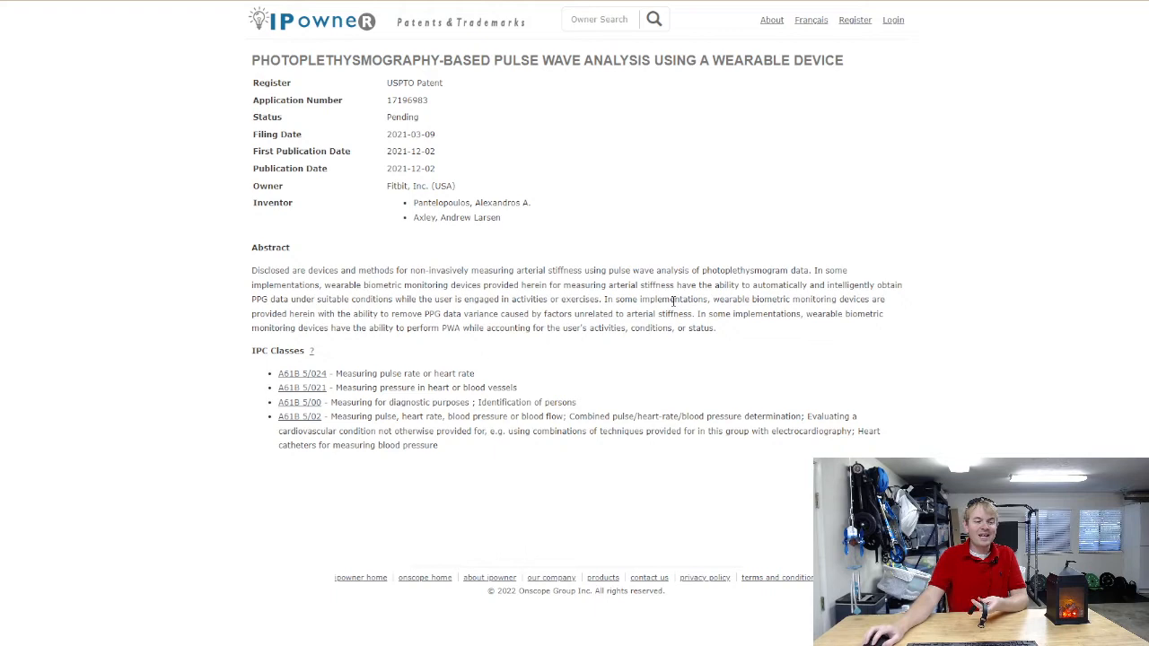
{"action": "mouse_move", "coordinate": [817, 312]}
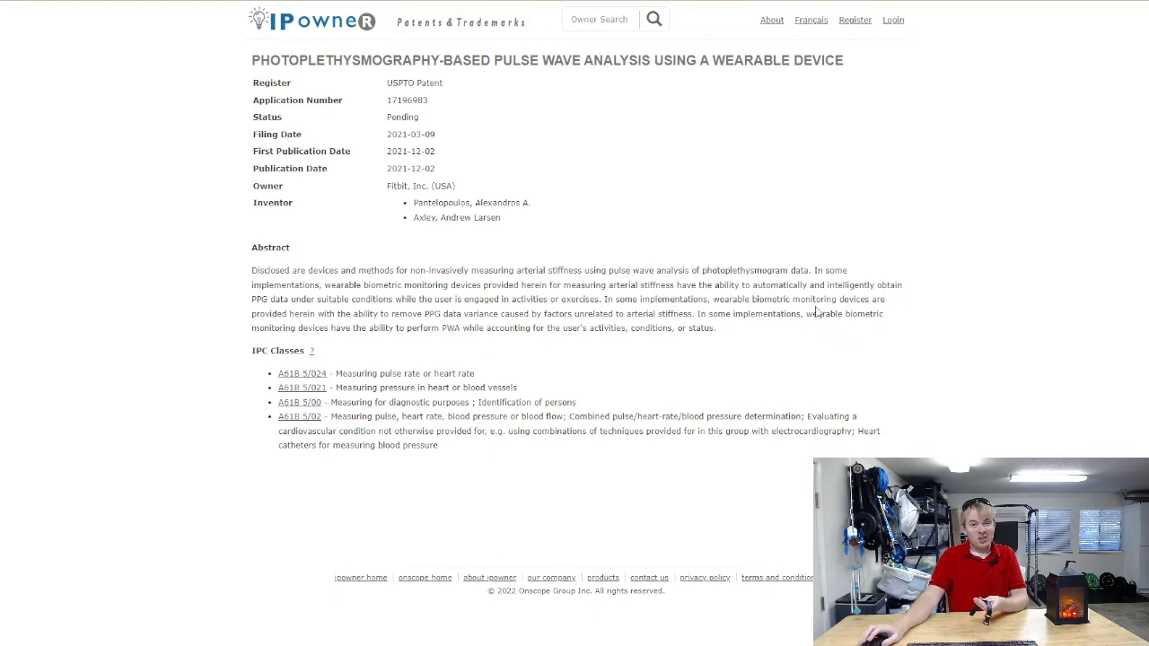